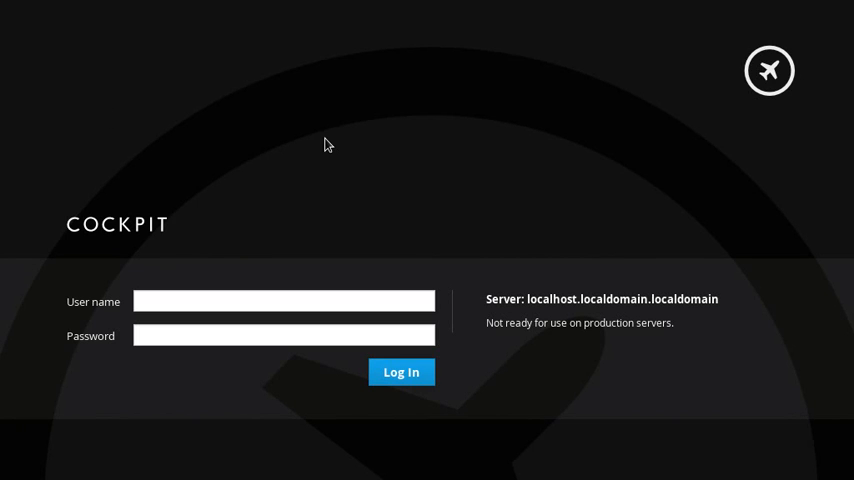
- Enter the user name 'admin' on the Cockpit login form and move to the password field
click(284, 300)
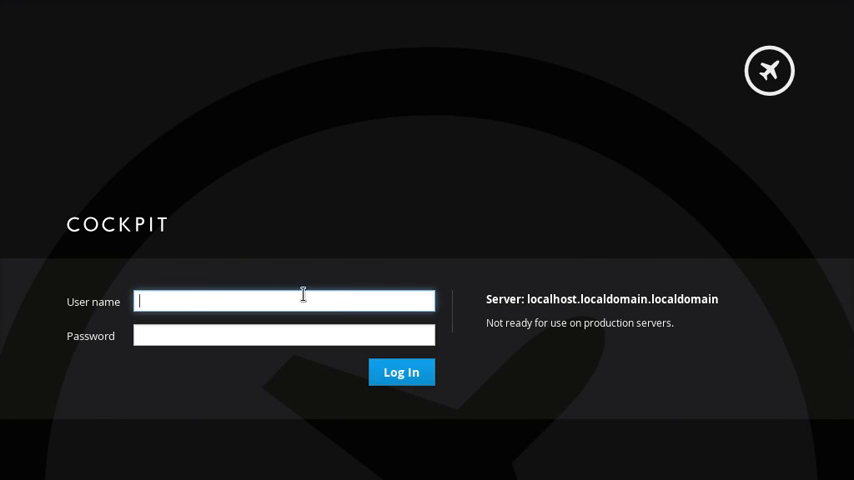
mouse_move(712, 244)
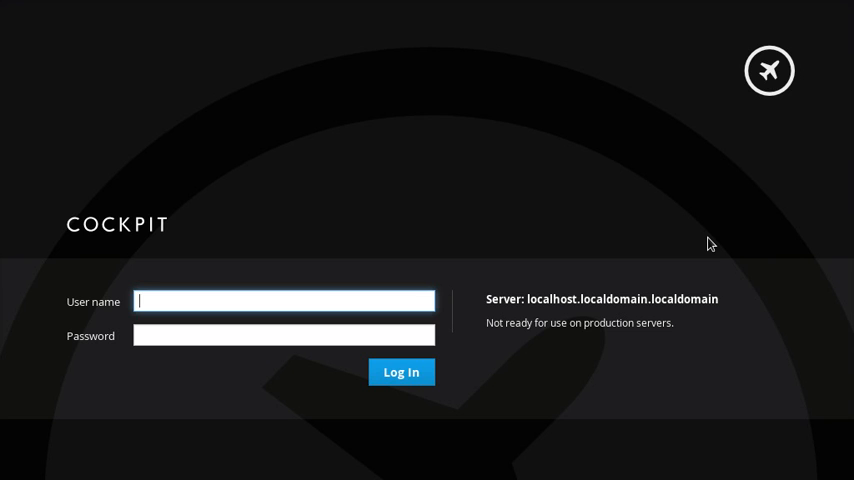
text(admin)
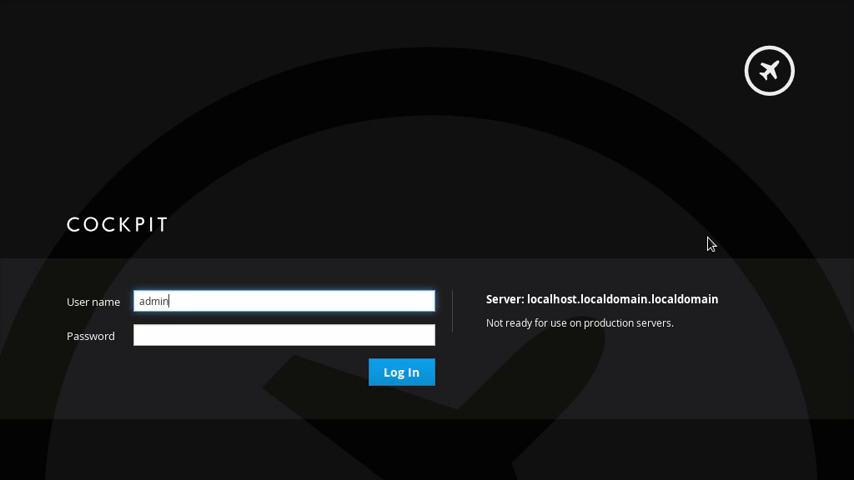
click(400, 372)
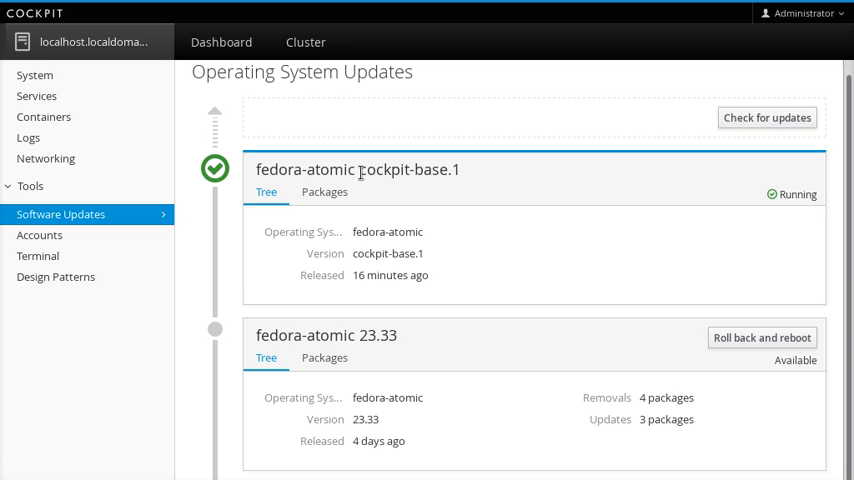
mouse_move(410, 348)
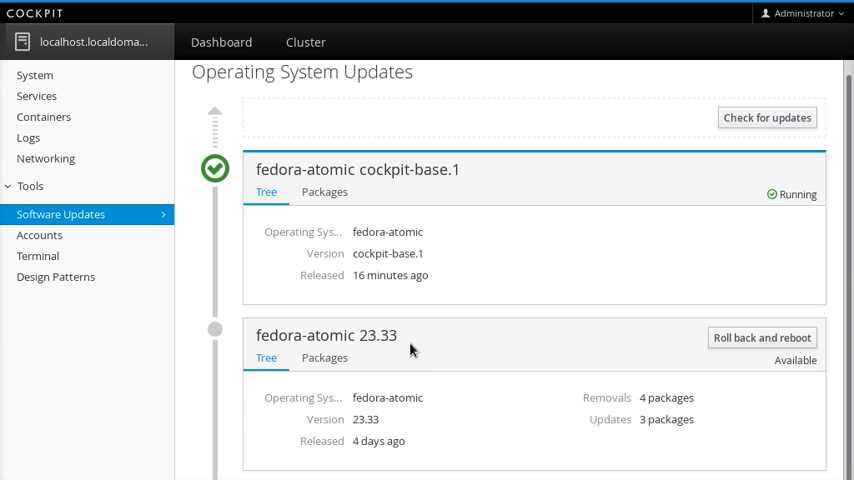
- Highlight the running tree name cockpit-base.1 and the available version 23.33
double_click(408, 168)
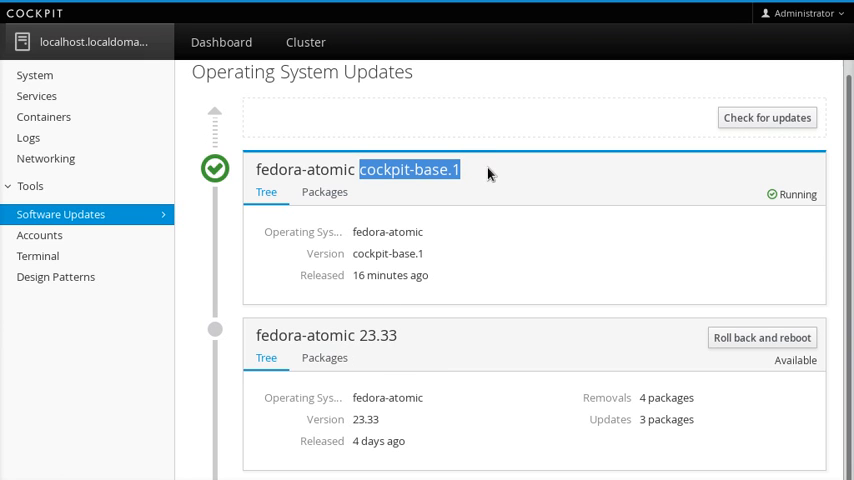
mouse_move(384, 304)
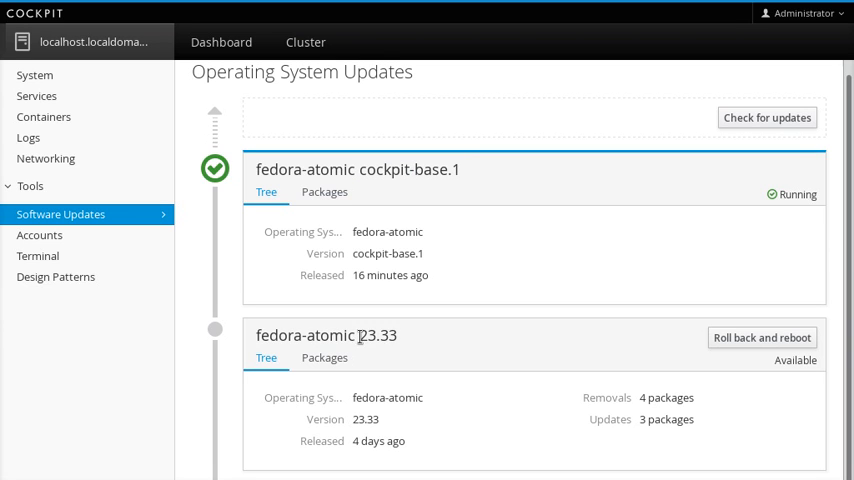
double_click(304, 336)
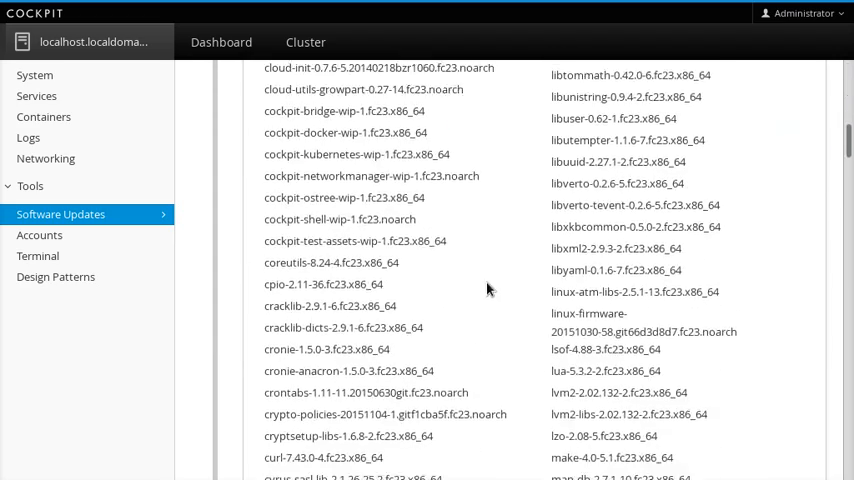
- Browse the cockpit-base.1 package list and highlight the cockpit-base.1 title
scroll(down, 3)
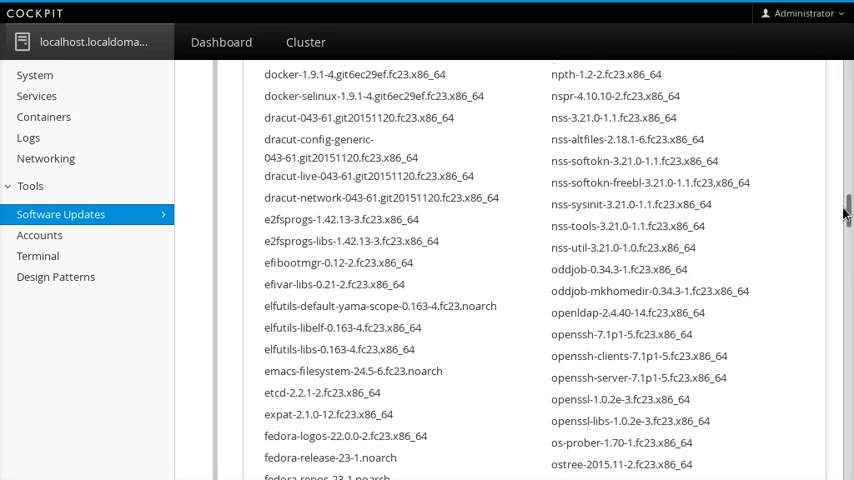
scroll(down, 3)
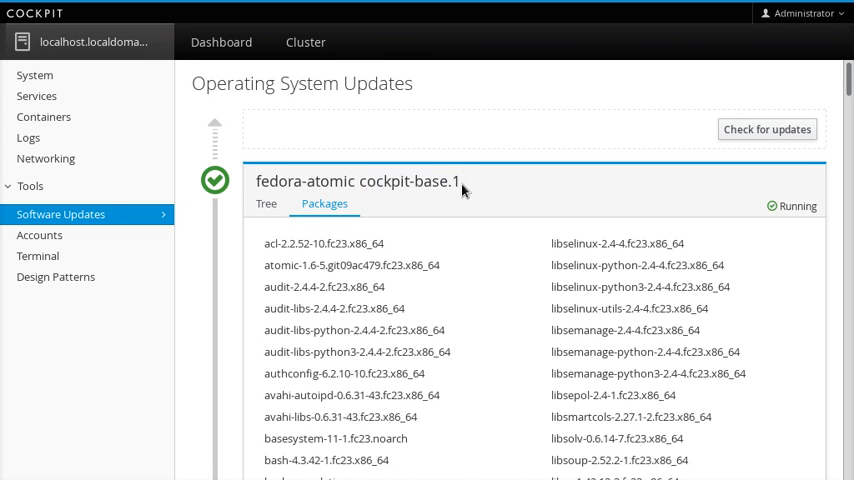
double_click(408, 180)
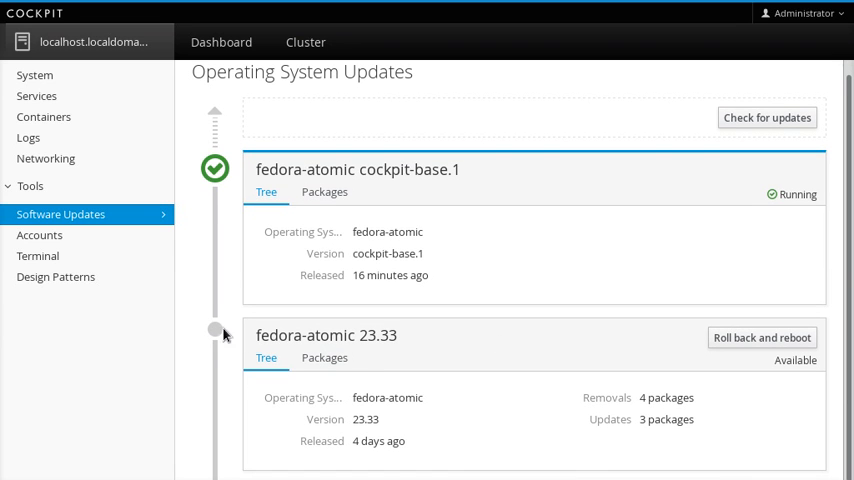
mouse_move(804, 196)
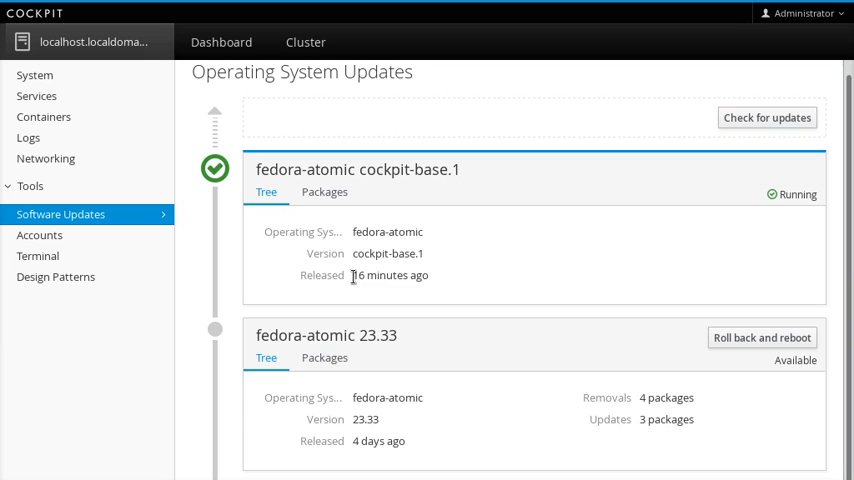
mouse_move(362, 446)
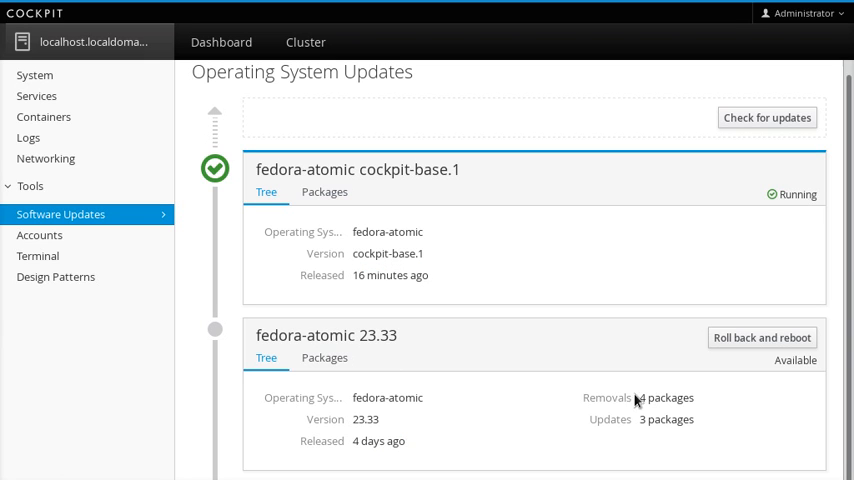
mouse_move(638, 400)
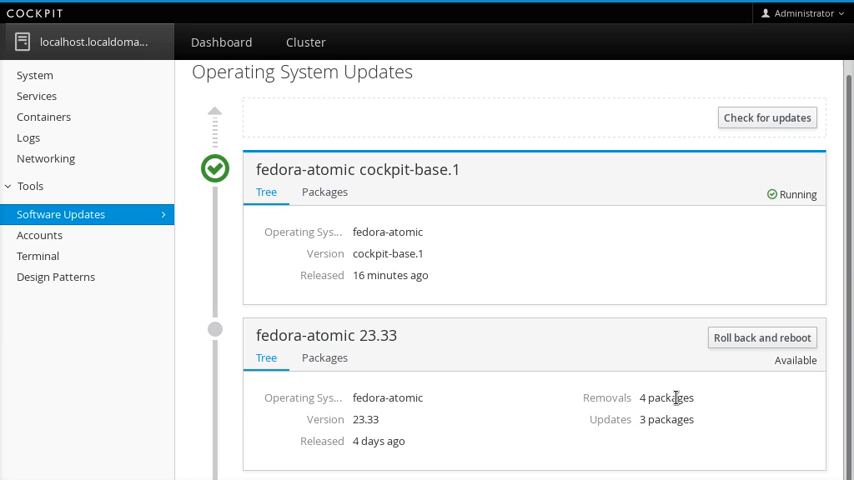
mouse_move(620, 388)
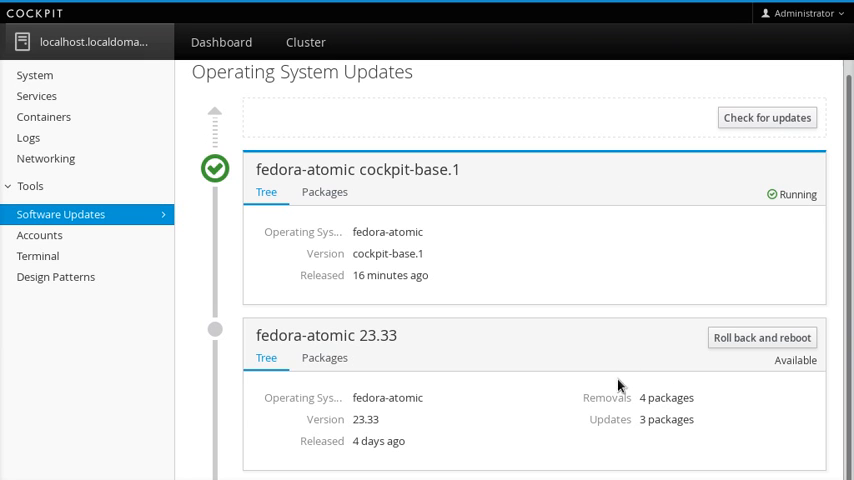
mouse_move(656, 246)
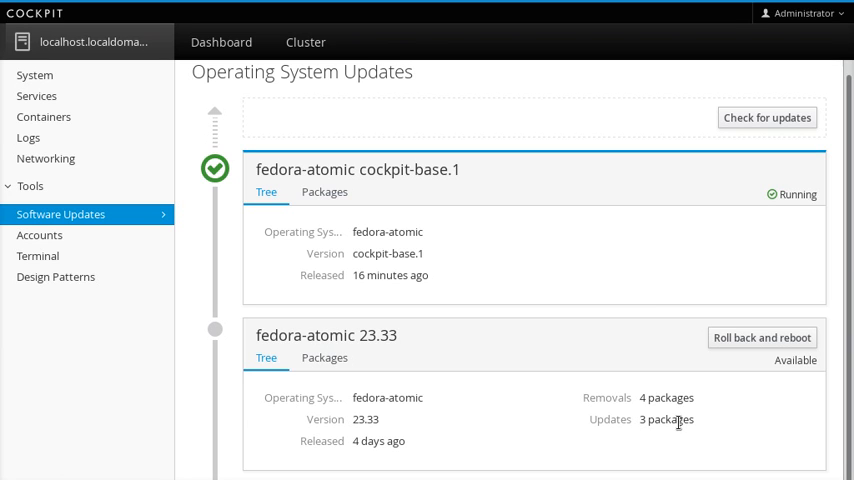
mouse_move(604, 308)
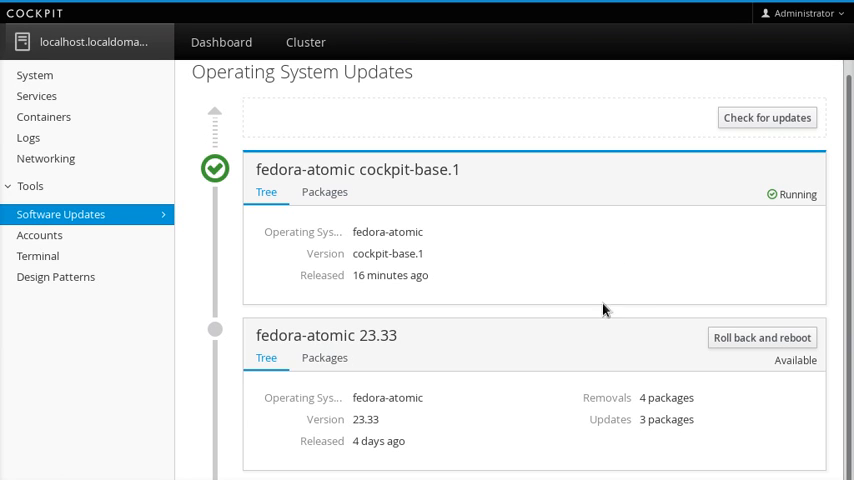
click(324, 356)
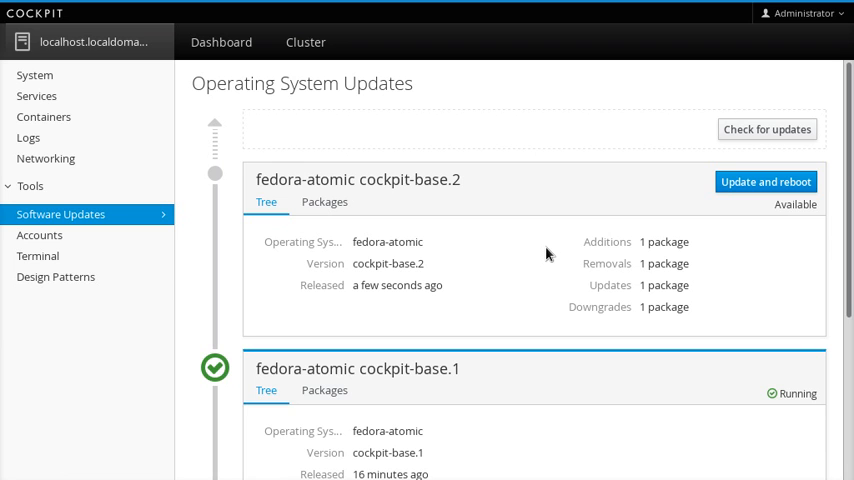
- Watch the cockpit-base.2 entry while its update runs above cockpit-base.1
scroll(down, 3)
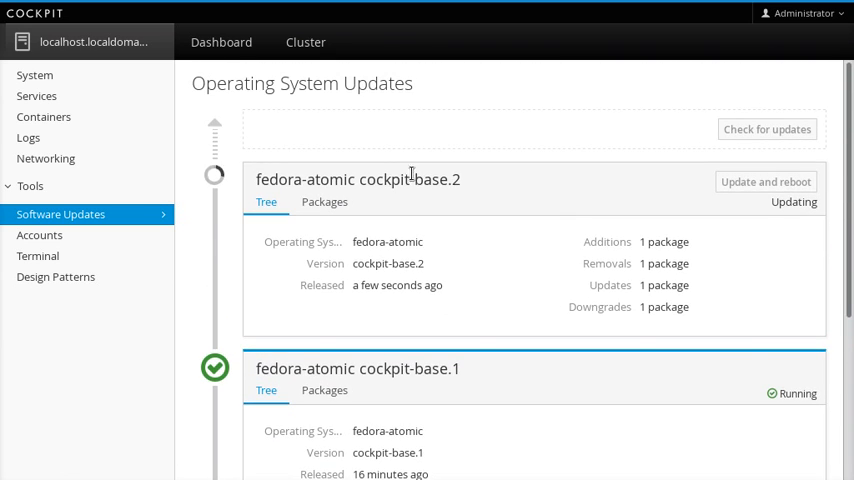
mouse_move(342, 236)
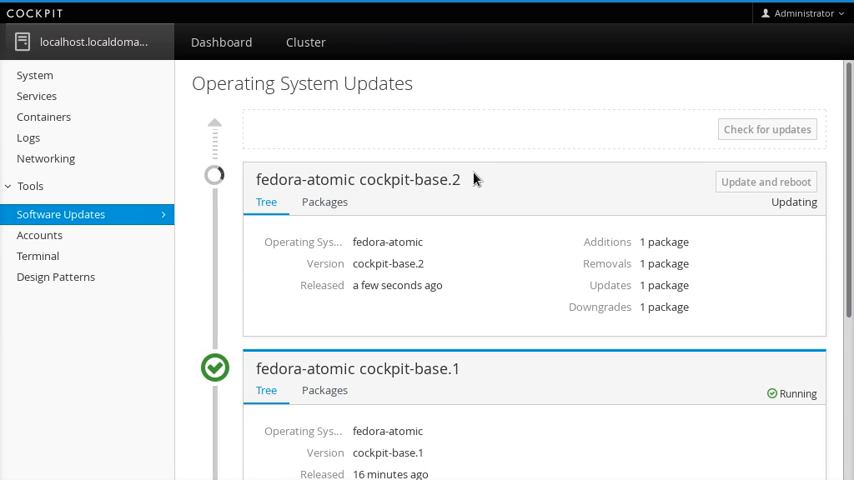
scroll(down, 3)
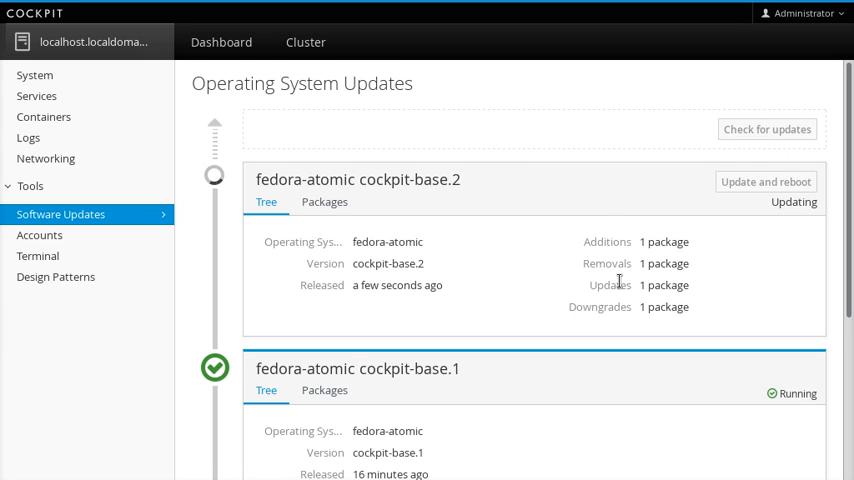
mouse_move(602, 220)
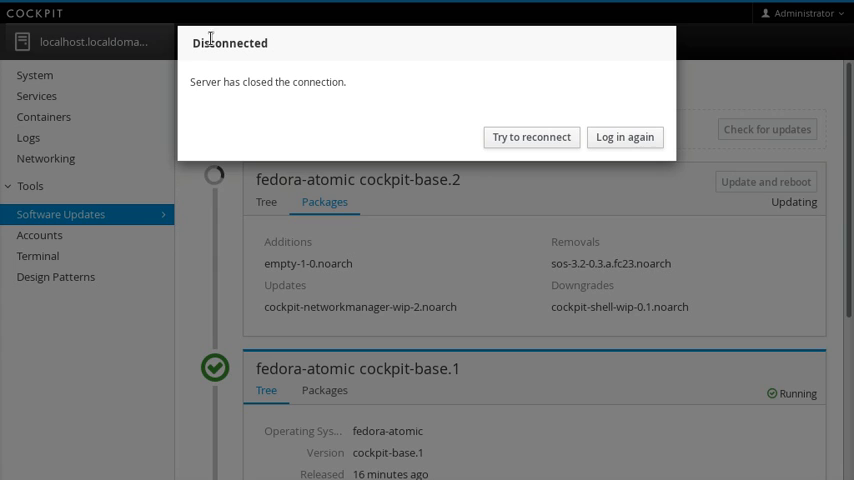
mouse_move(232, 104)
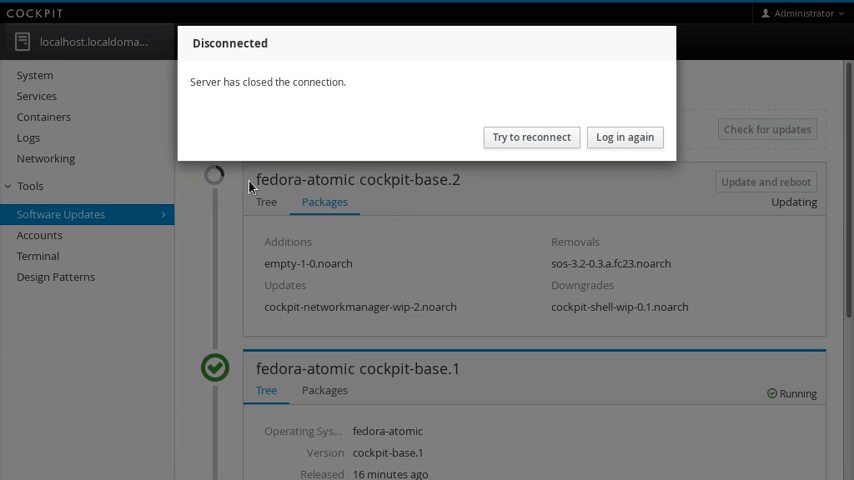
mouse_move(444, 190)
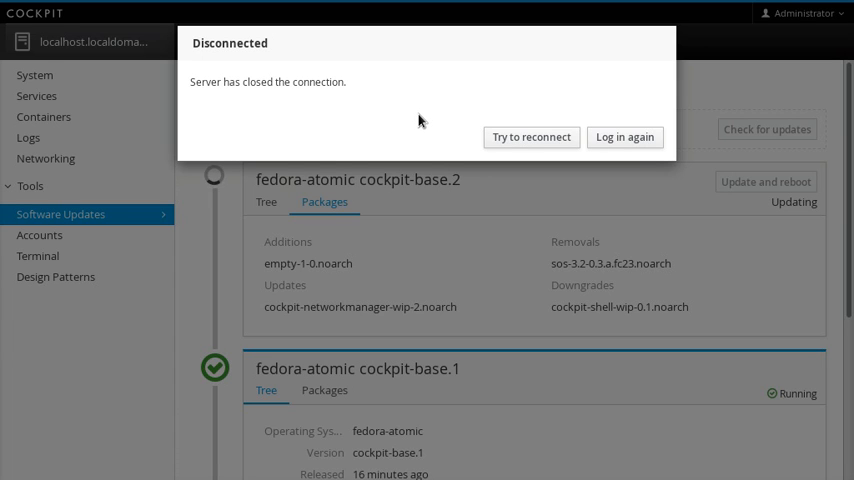
- Log in again after the reboot with the admin credentials
click(624, 136)
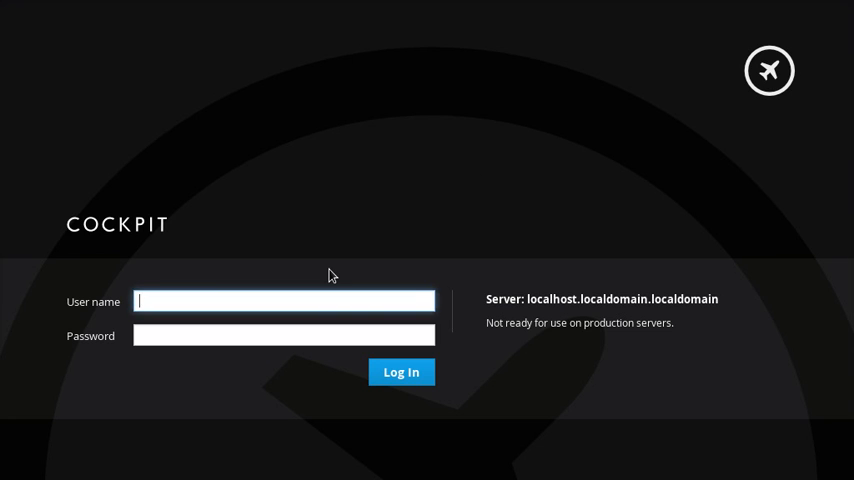
text(admin)
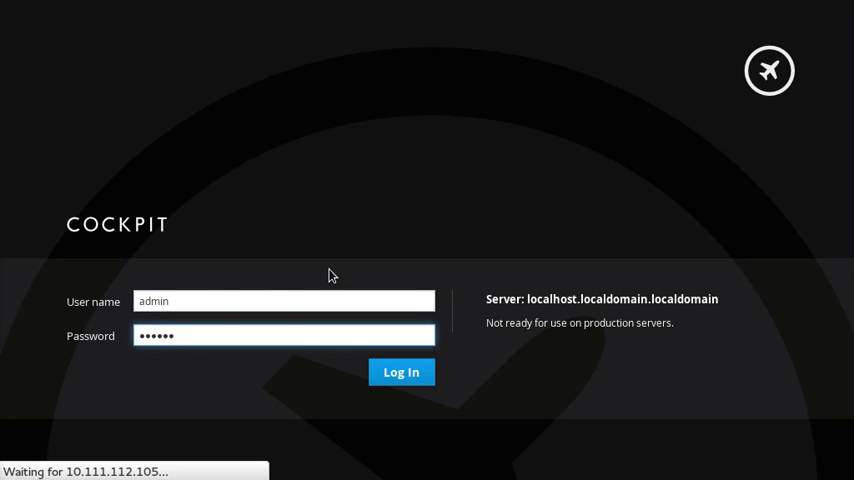
click(400, 372)
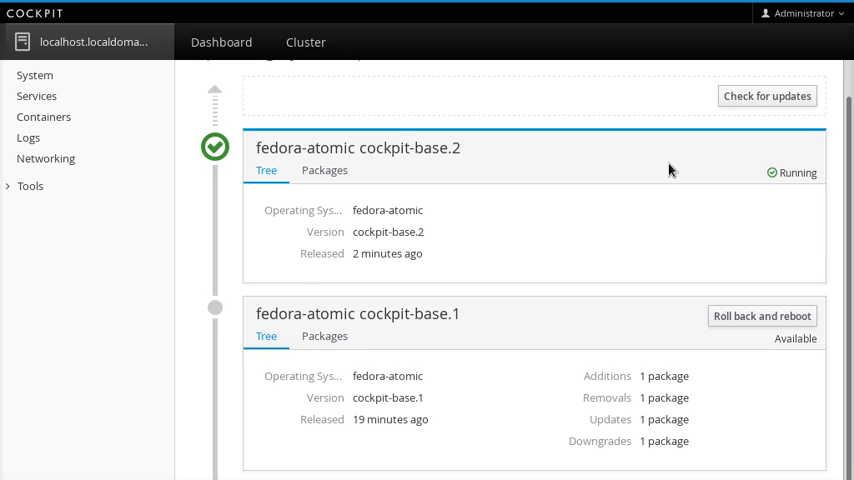
click(324, 336)
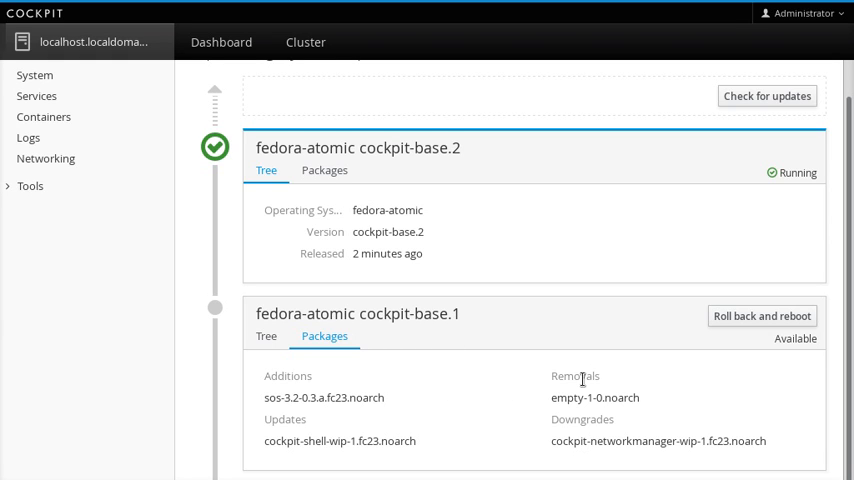
mouse_move(368, 192)
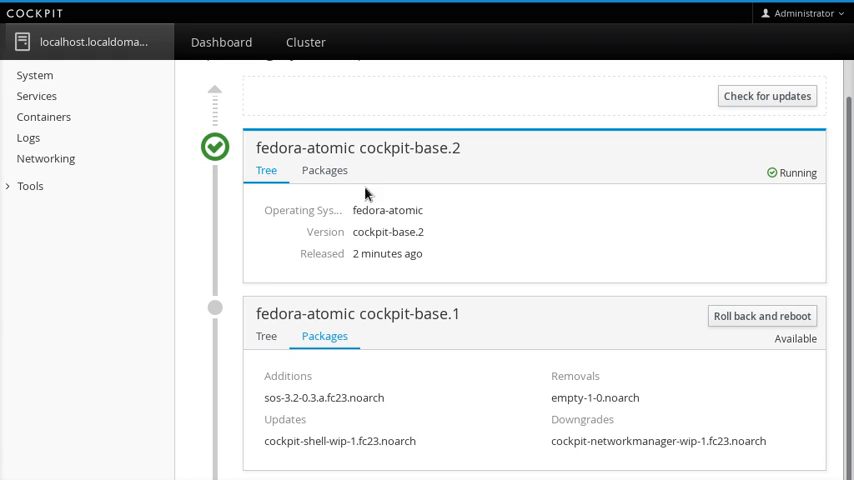
mouse_move(612, 340)
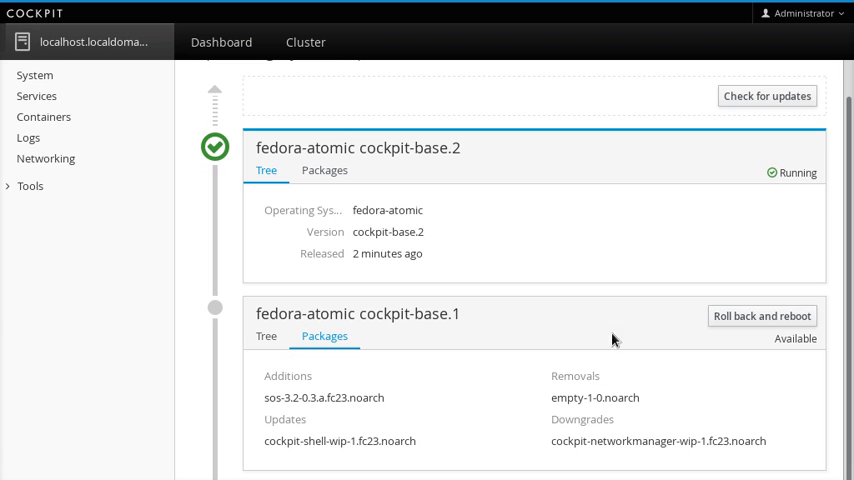
click(766, 96)
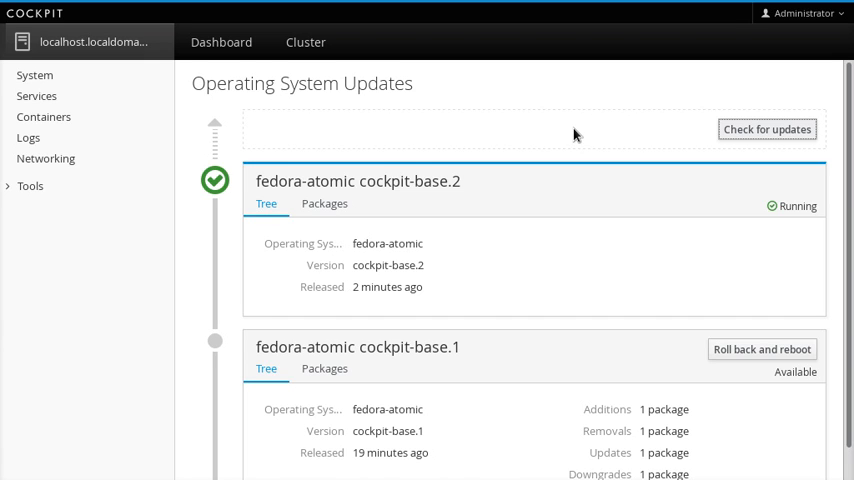
mouse_move(758, 132)
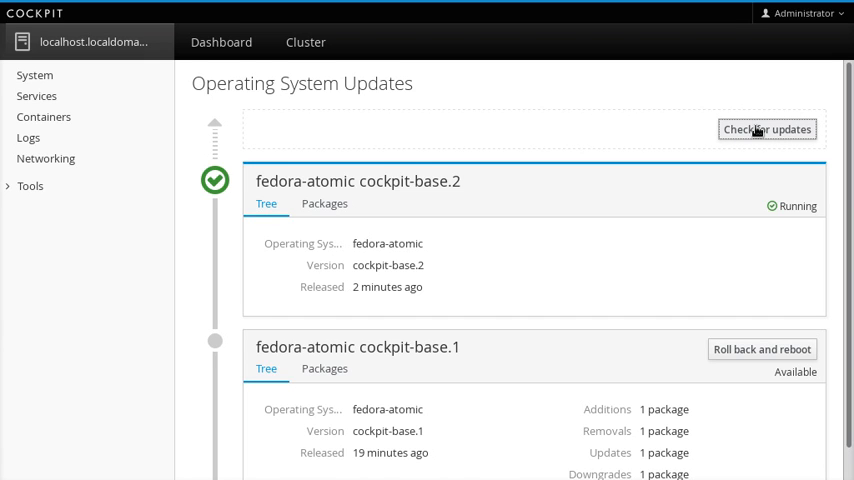
mouse_move(588, 148)
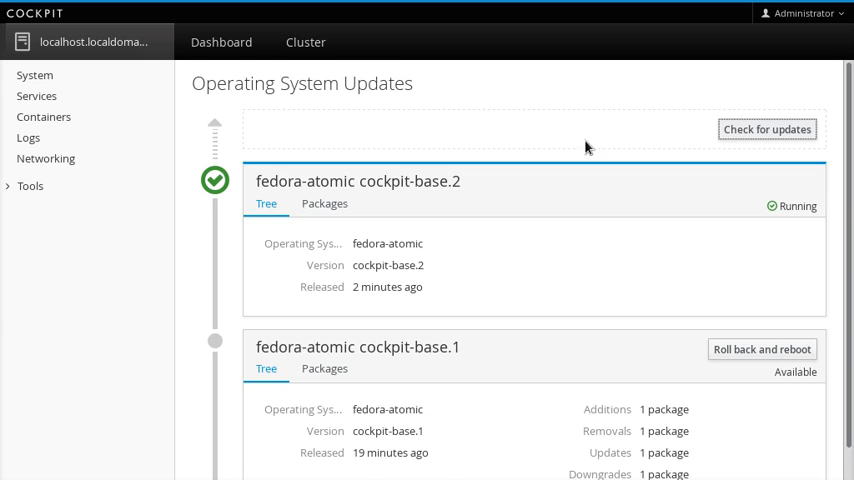
click(768, 128)
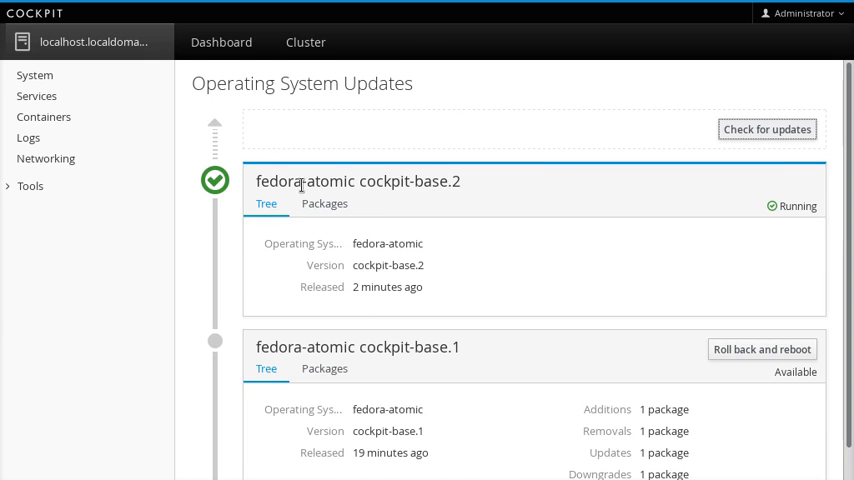
scroll(down, 3)
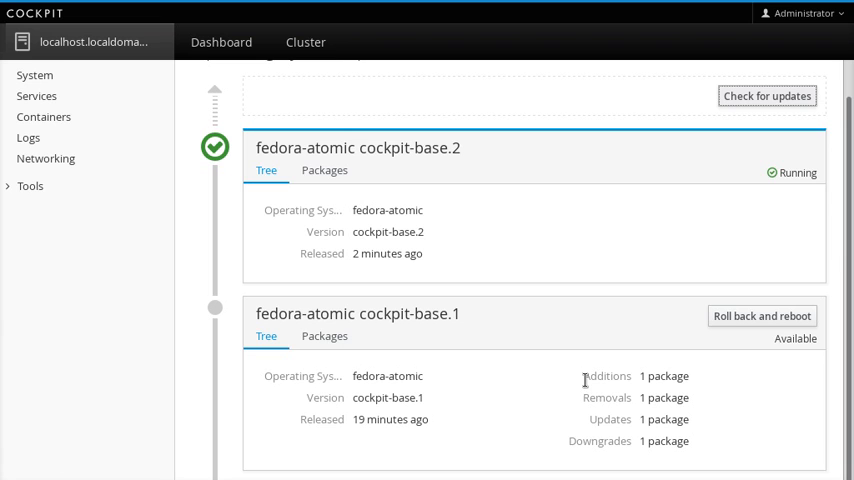
- Roll the host back to cockpit-base.1 and reboot it
click(762, 316)
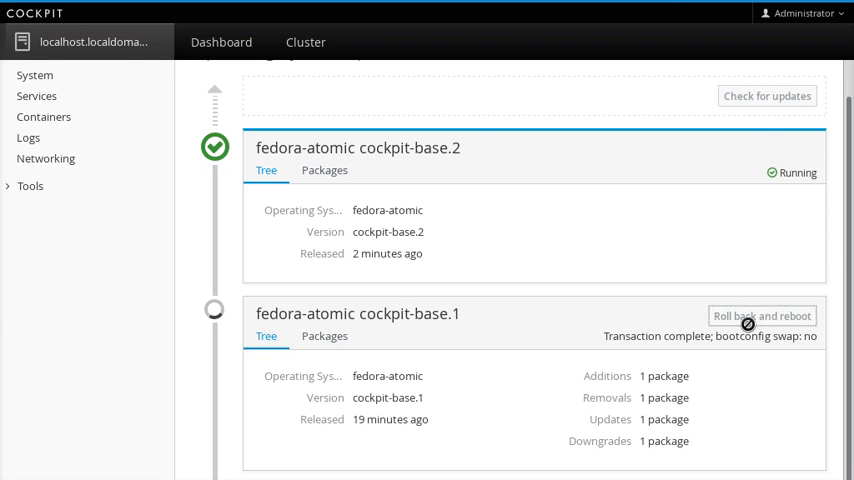
click(762, 316)
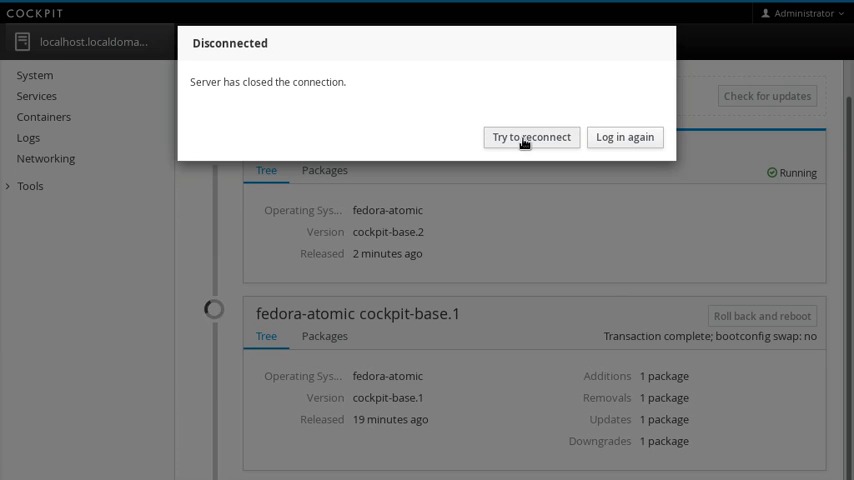
- Reconnect after the reboot and sign in to the server again
click(624, 136)
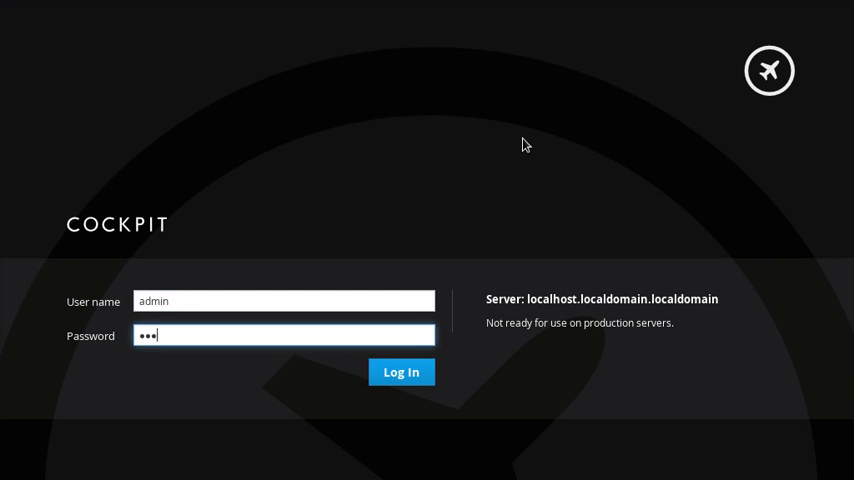
click(400, 372)
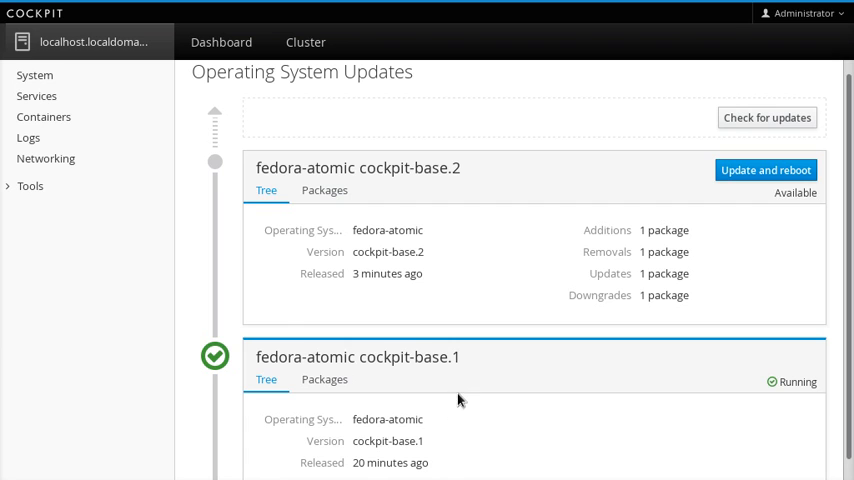
- Update the host to cockpit-base.2 again and reboot
scroll(down, 3)
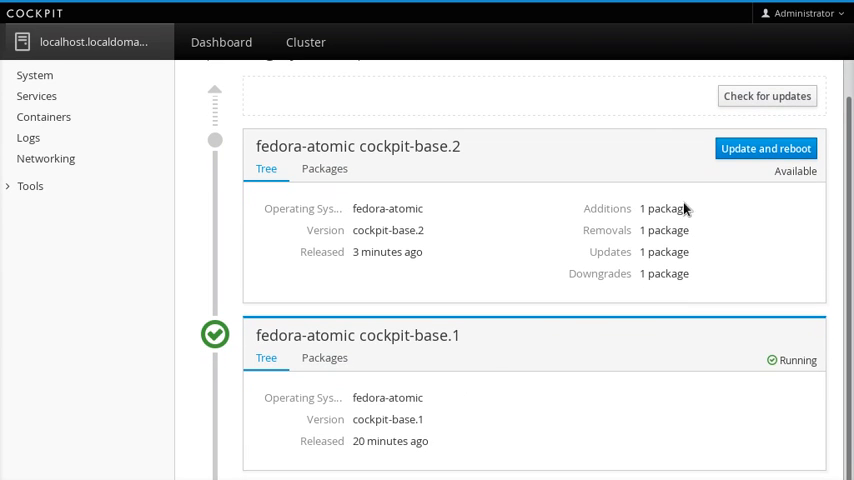
mouse_move(652, 152)
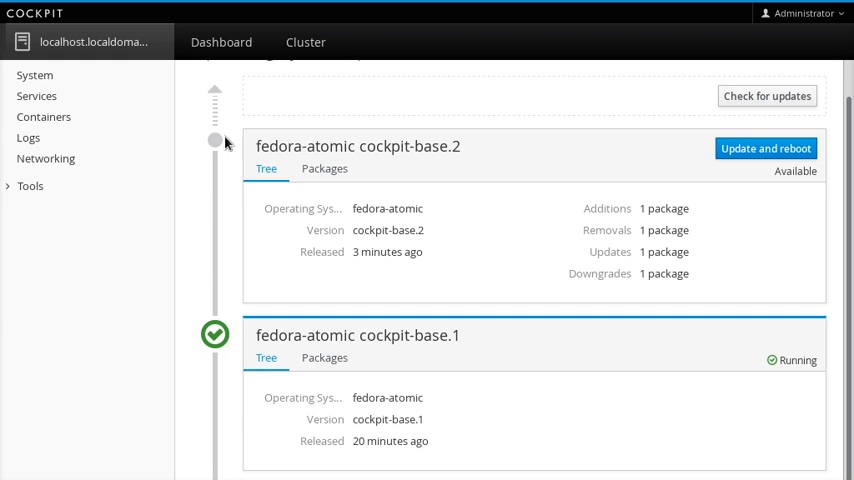
click(764, 148)
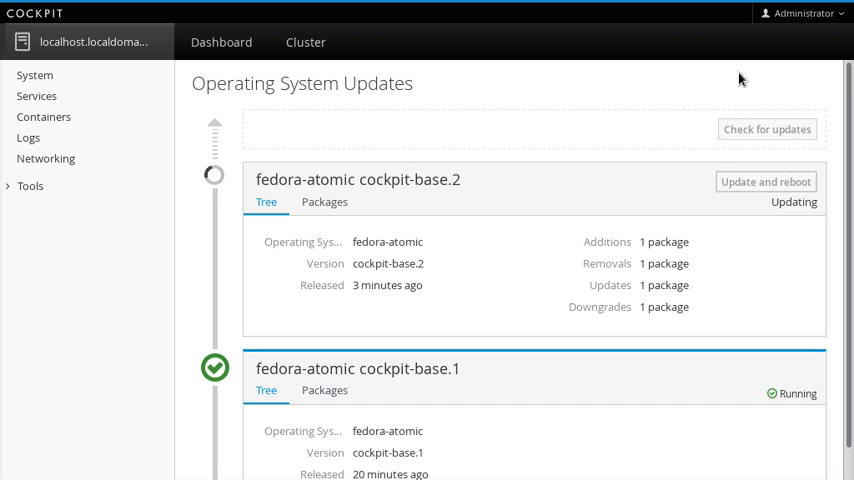
mouse_move(284, 178)
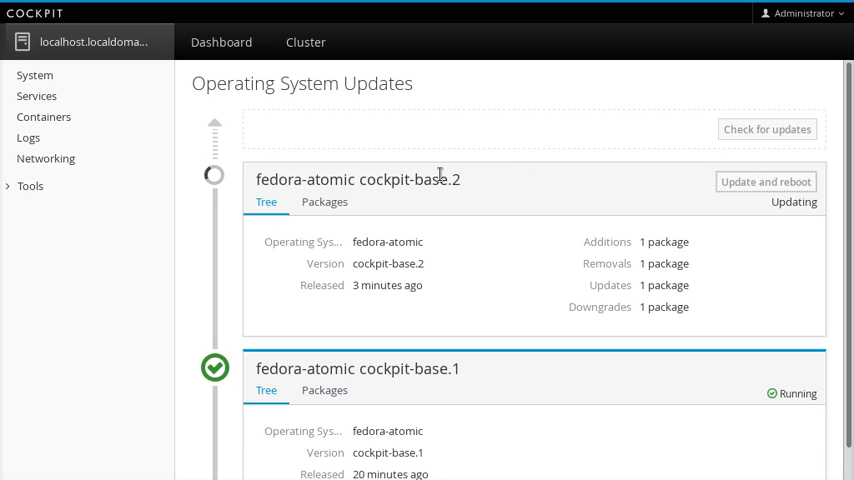
- Watch the cockpit-base.2 update run until the server reboots
scroll(down, 3)
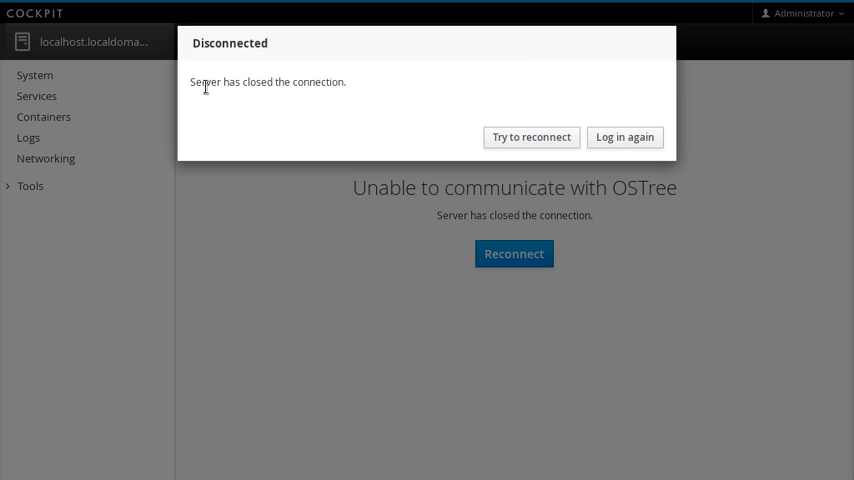
- Log in again after the reboot with the filled credentials
click(624, 136)
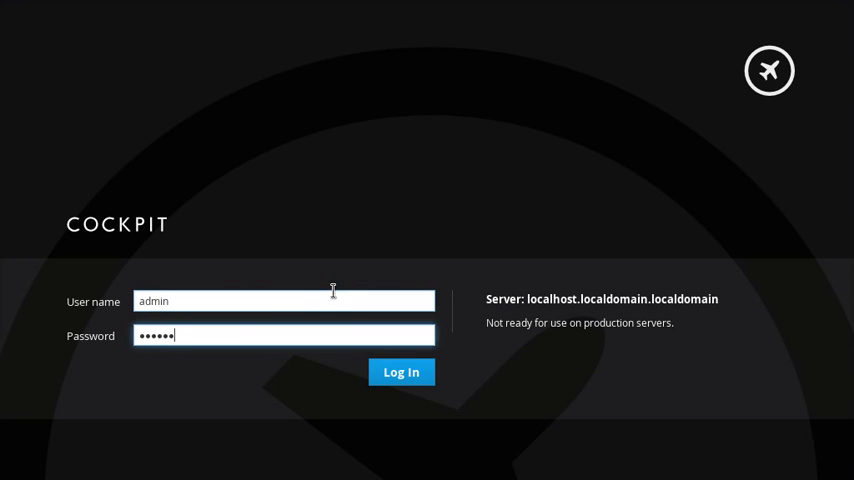
click(400, 372)
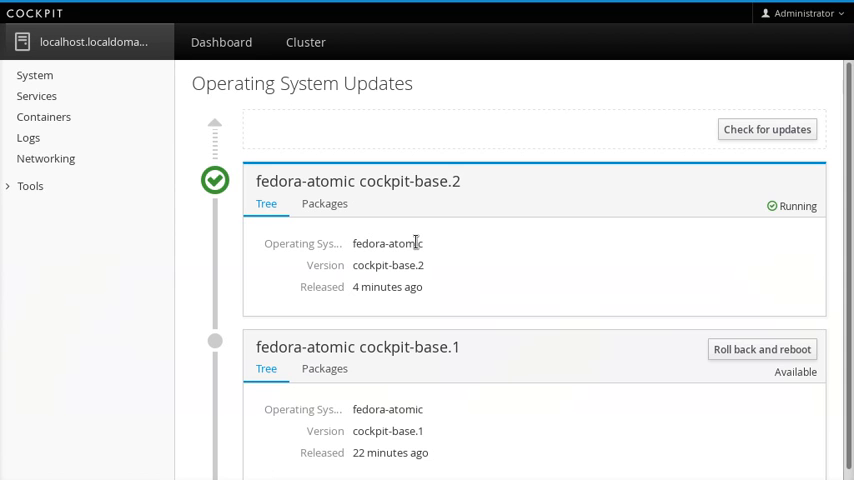